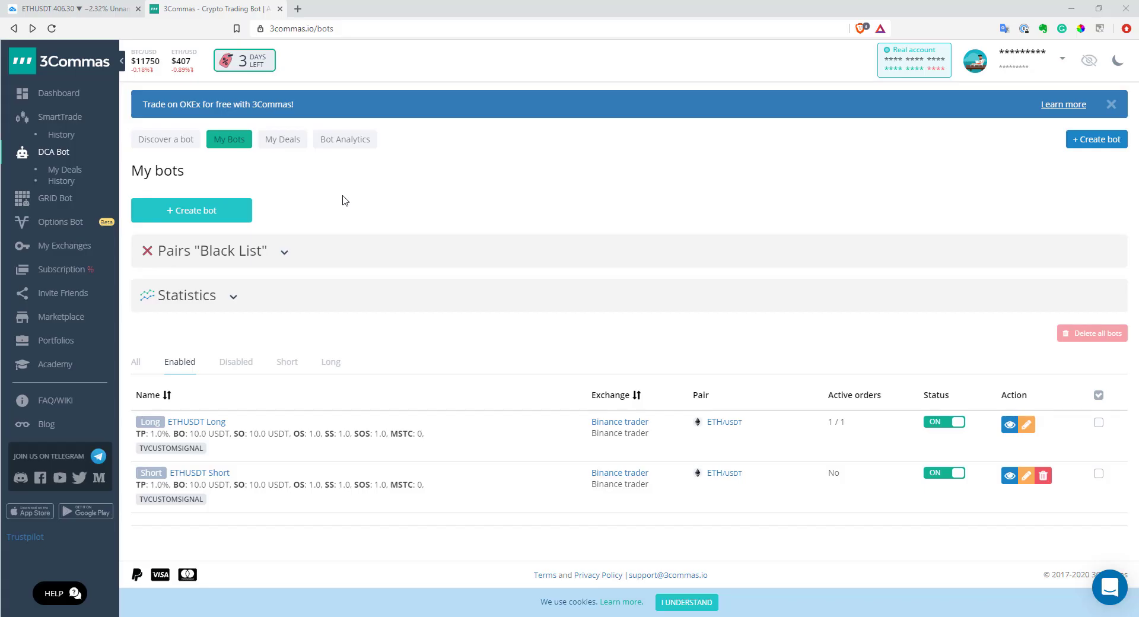
mouse_move(69, 60)
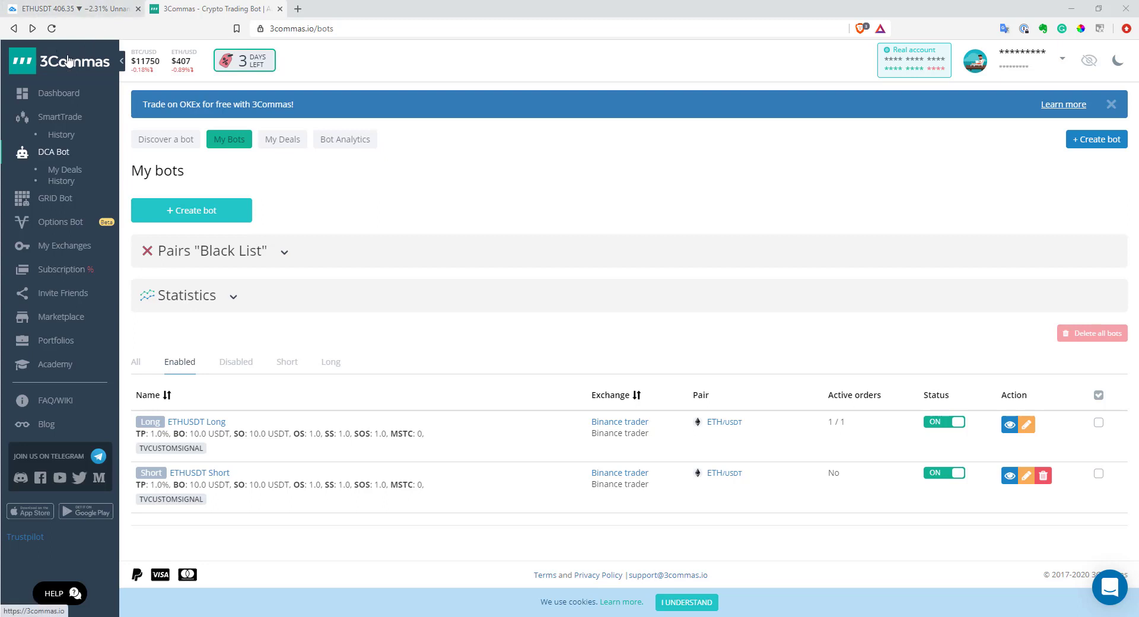
mouse_move(310, 383)
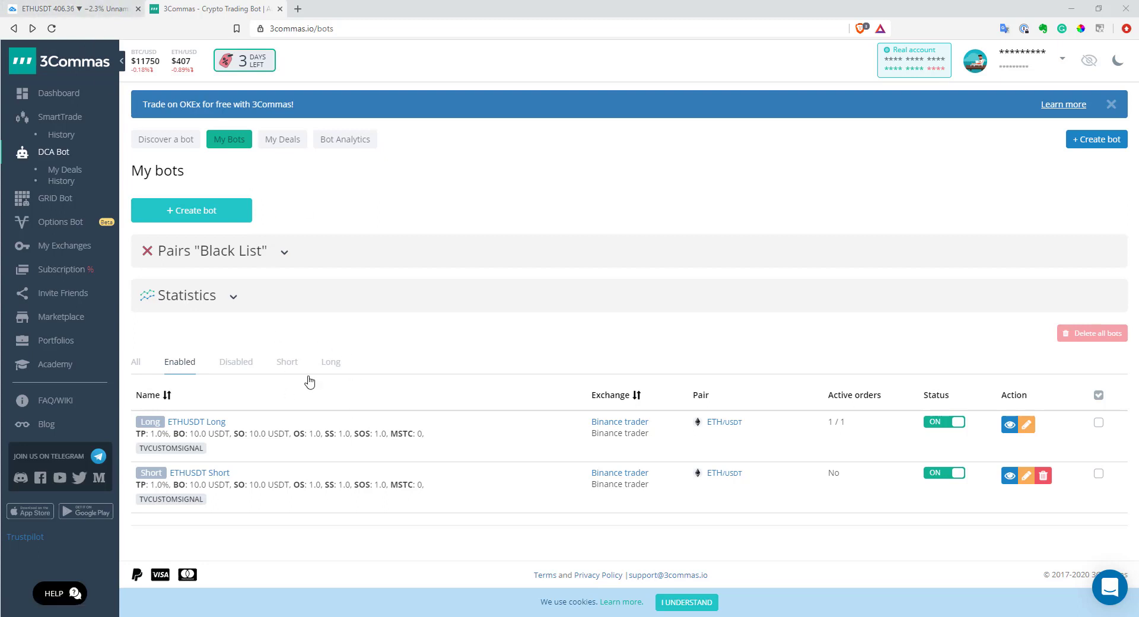
mouse_move(303, 492)
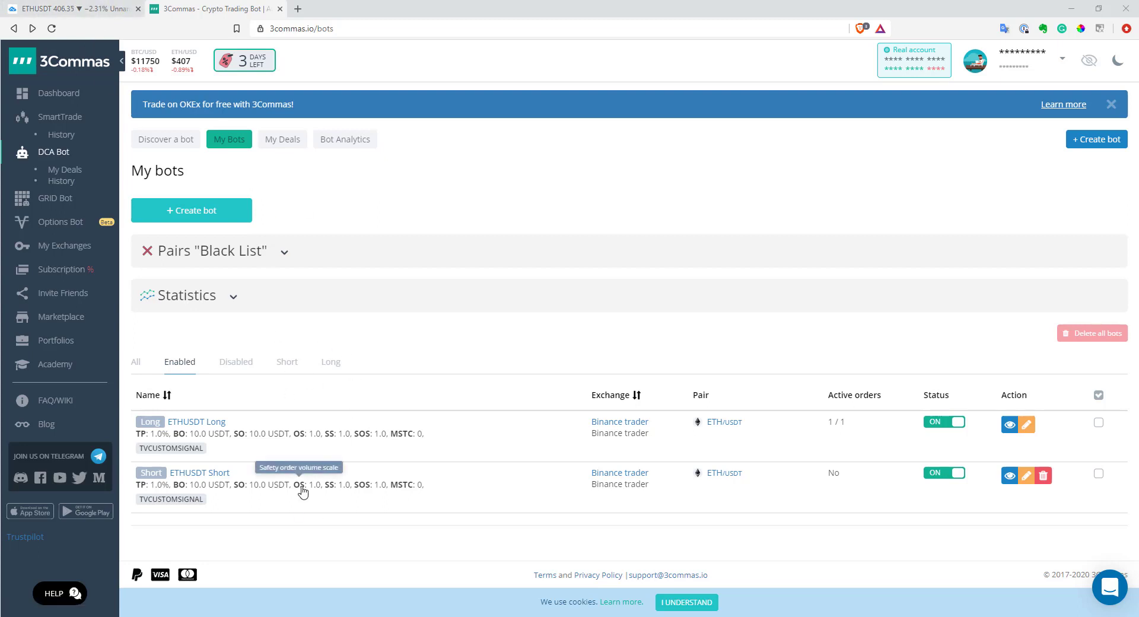
mouse_move(282, 412)
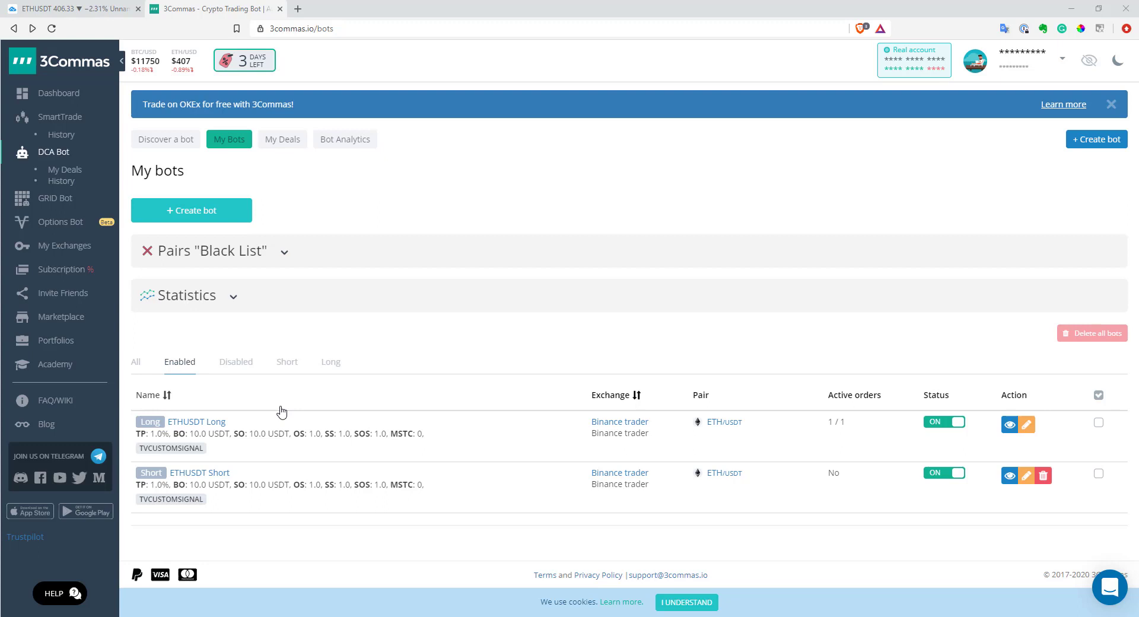
mouse_move(214, 414)
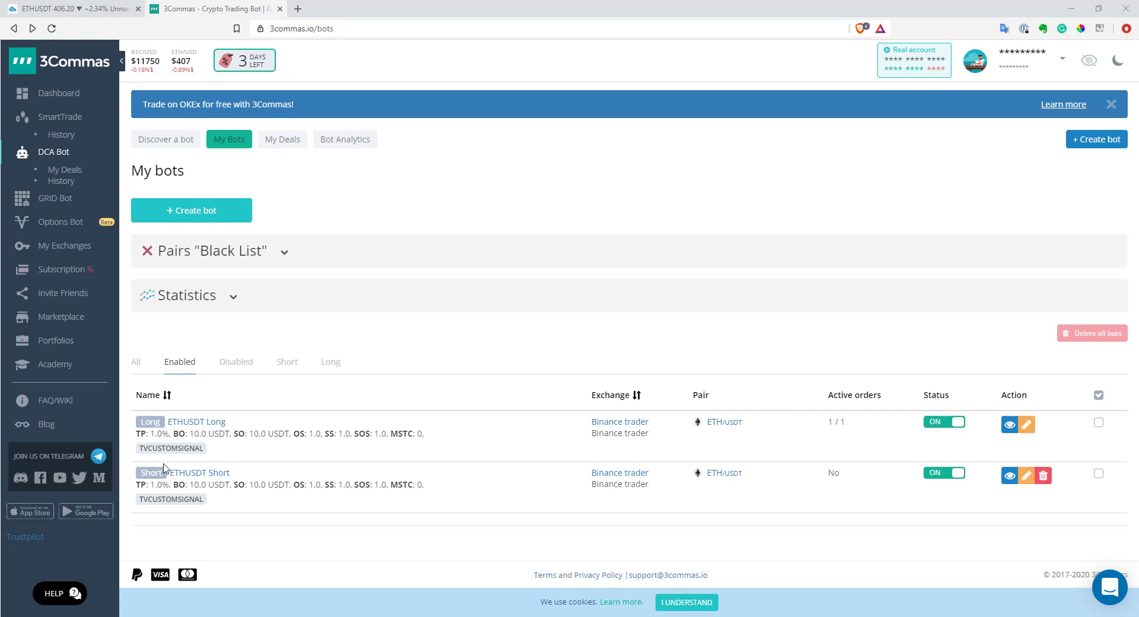
mouse_move(163, 447)
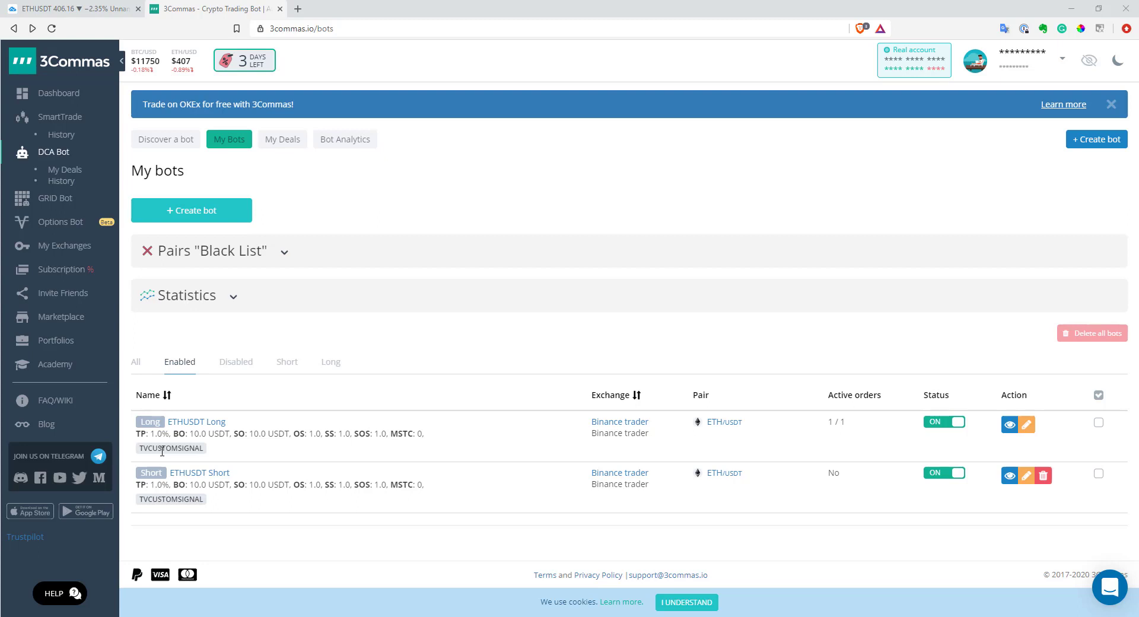
mouse_move(377, 432)
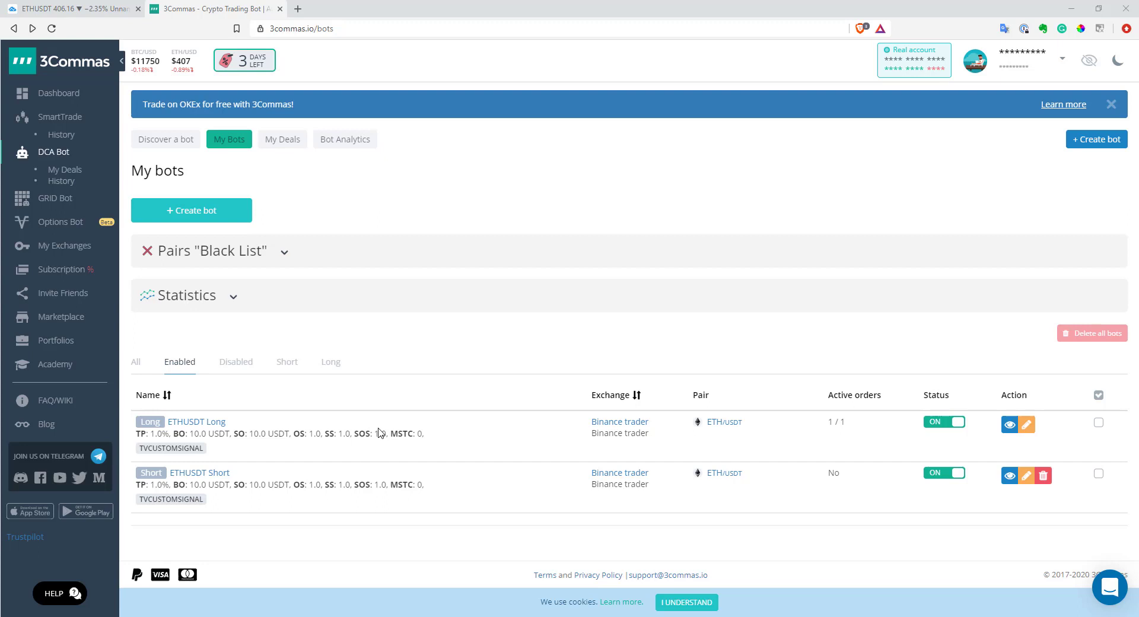
mouse_move(391, 434)
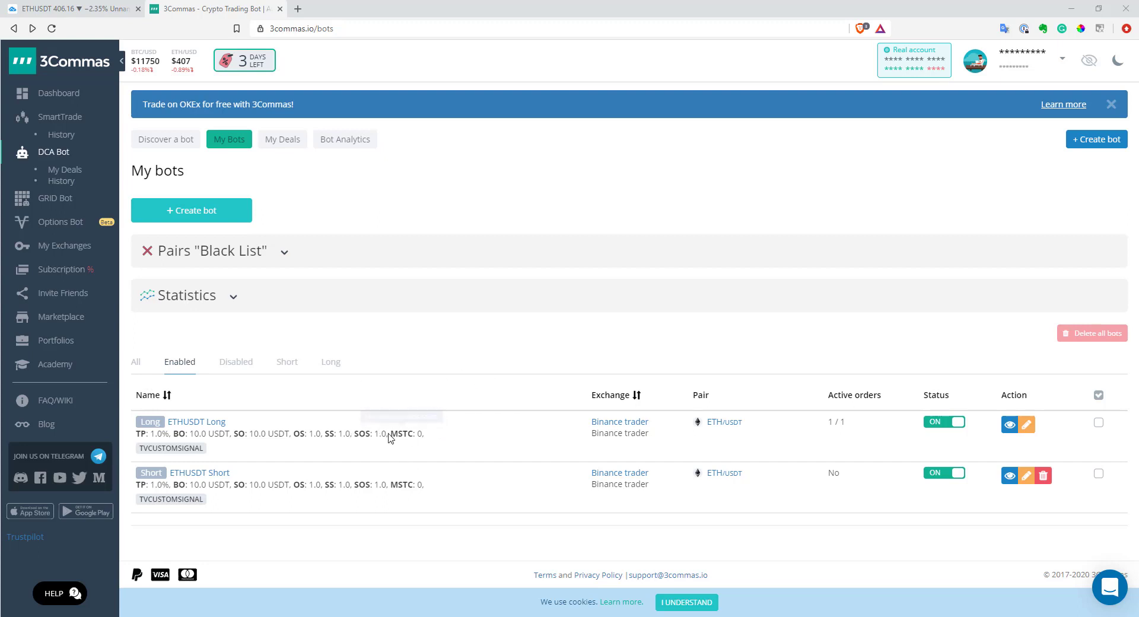
mouse_move(306, 447)
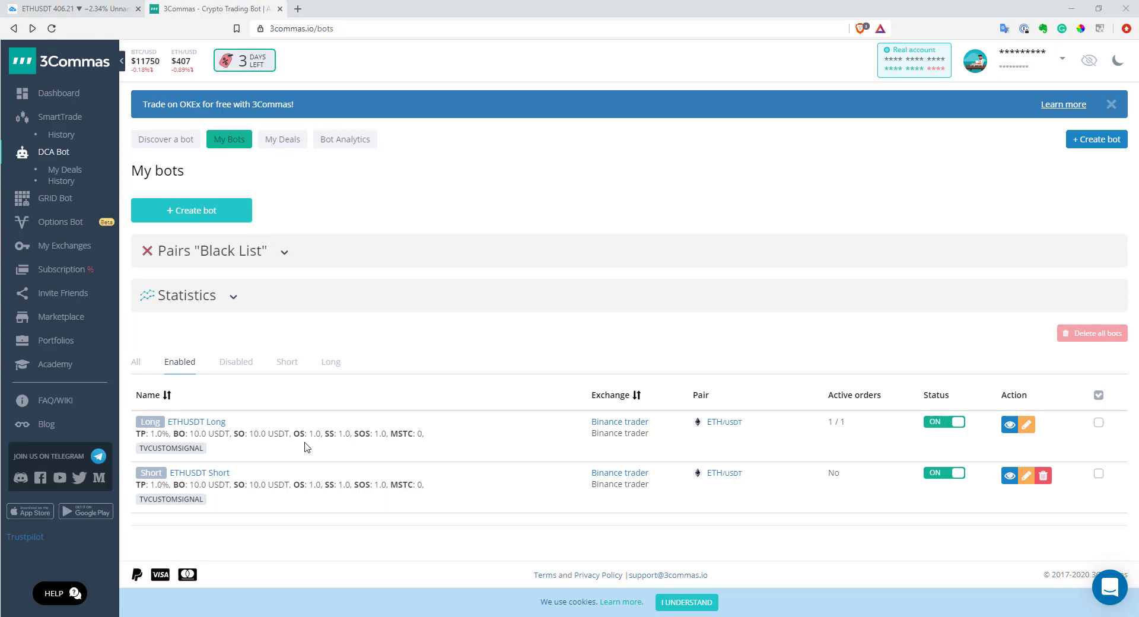
mouse_move(290, 428)
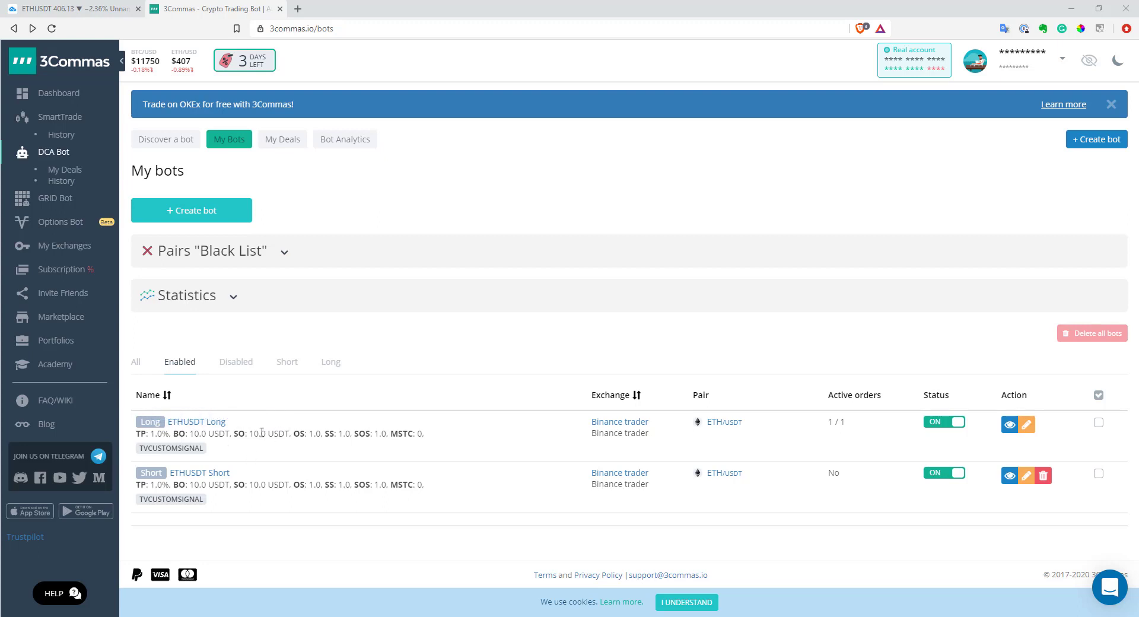
mouse_move(260, 423)
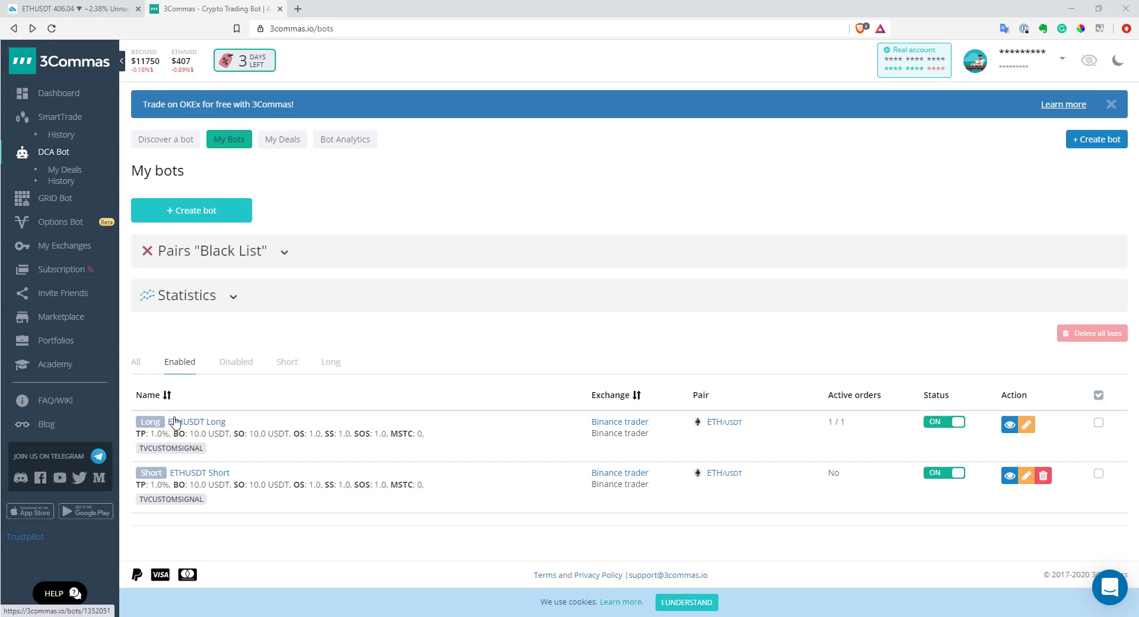
mouse_move(206, 425)
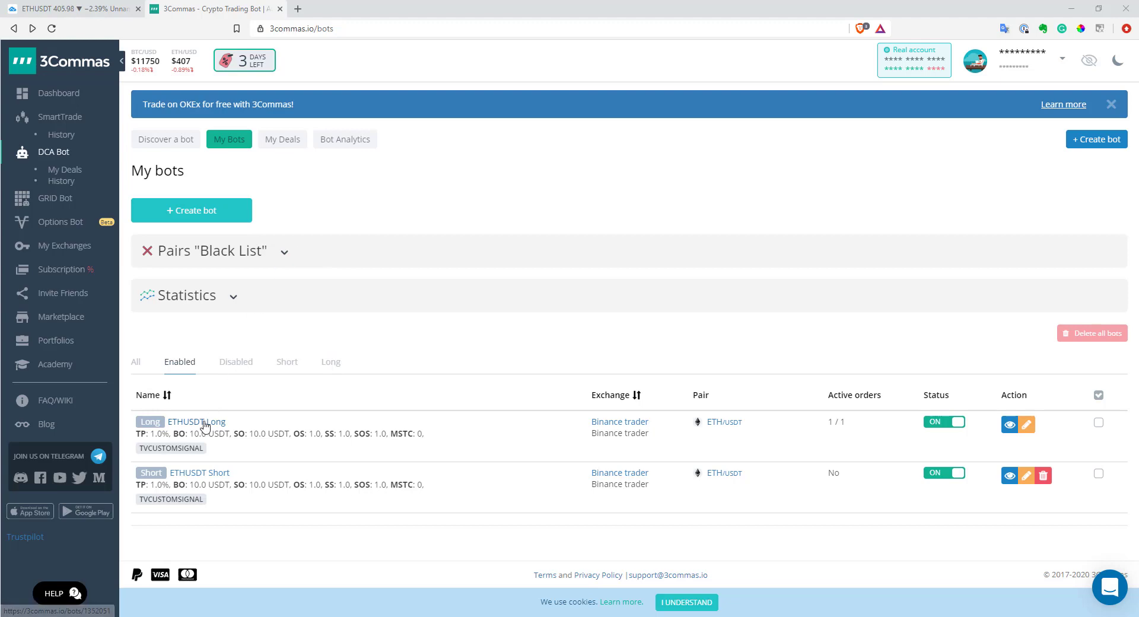
- Reveal the ETHUSDT Long bot's deal start signal JSON with message type, bot id and email token
left_click(196, 421)
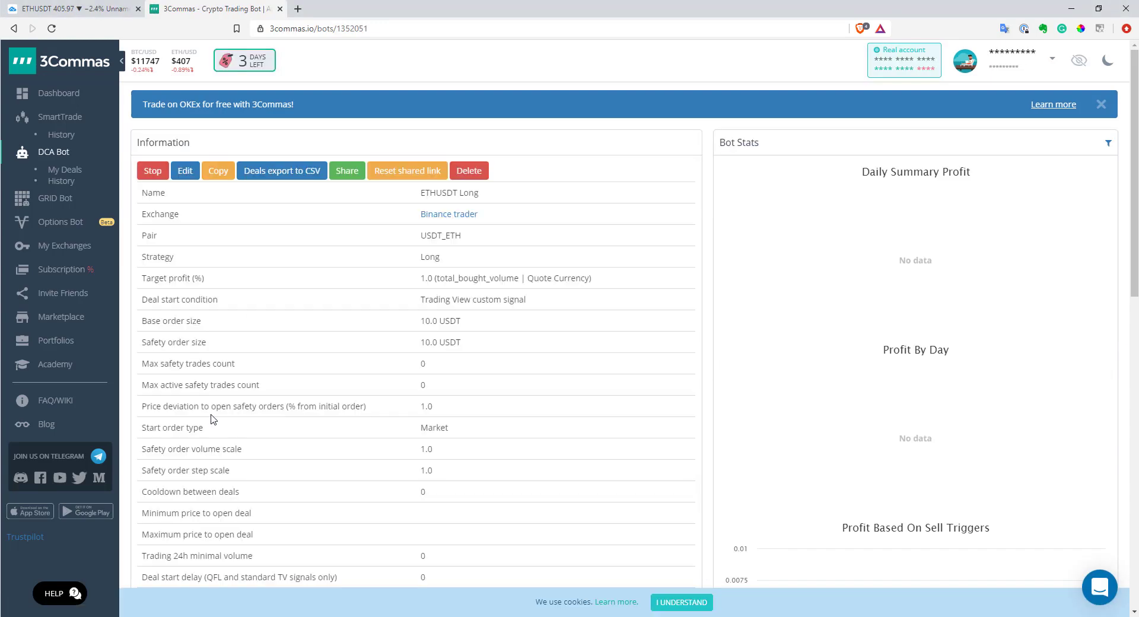
scroll("down", 3)
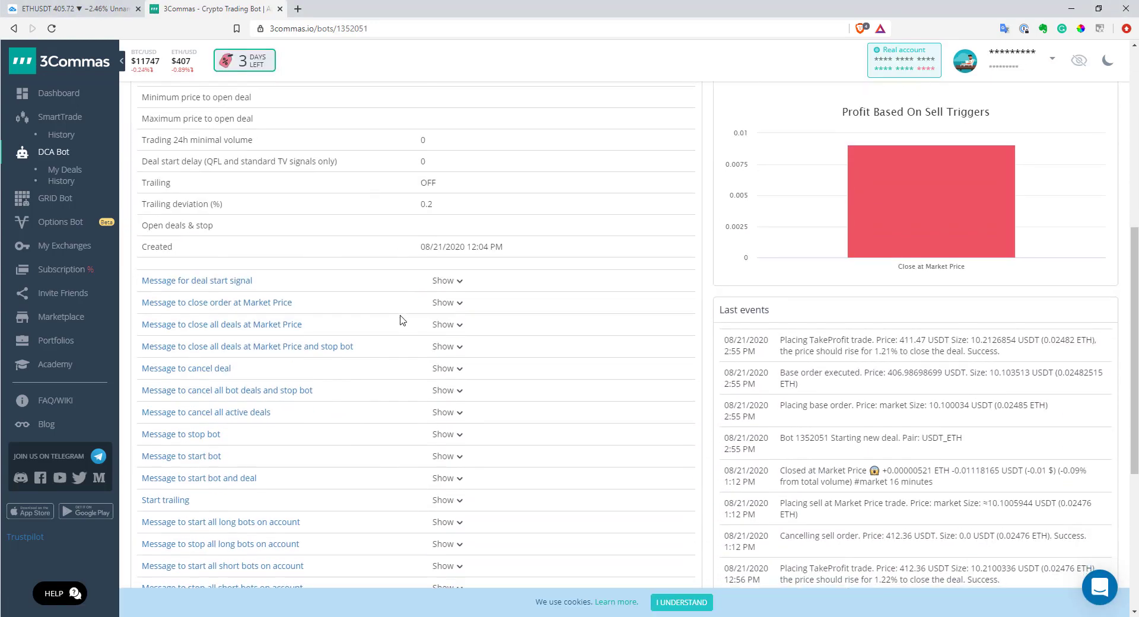
scroll("down", 3)
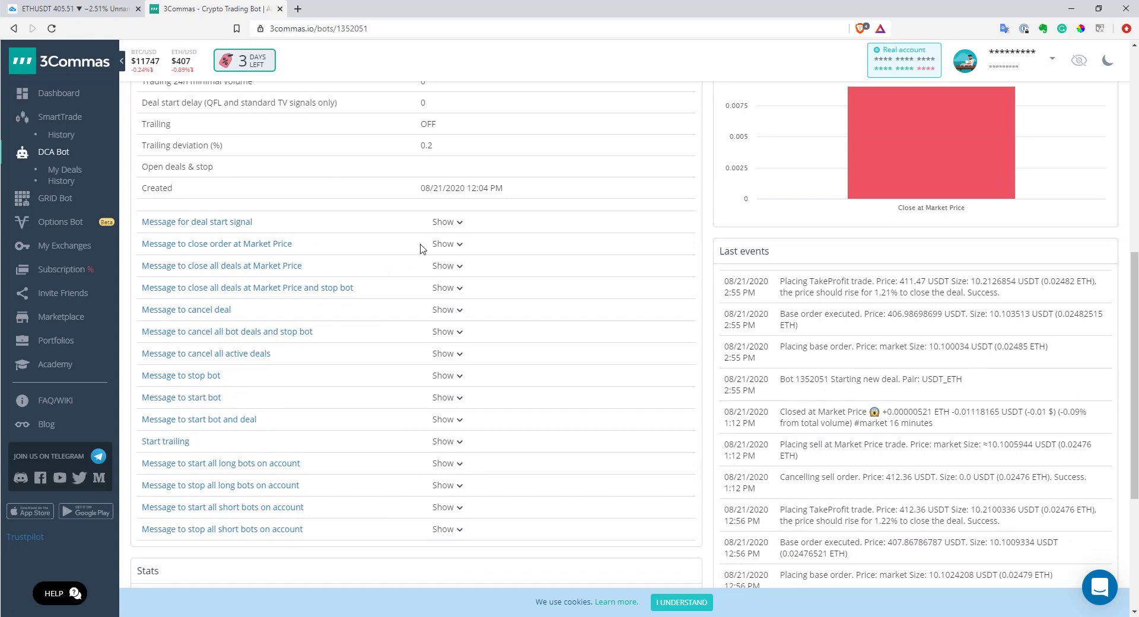
mouse_move(456, 235)
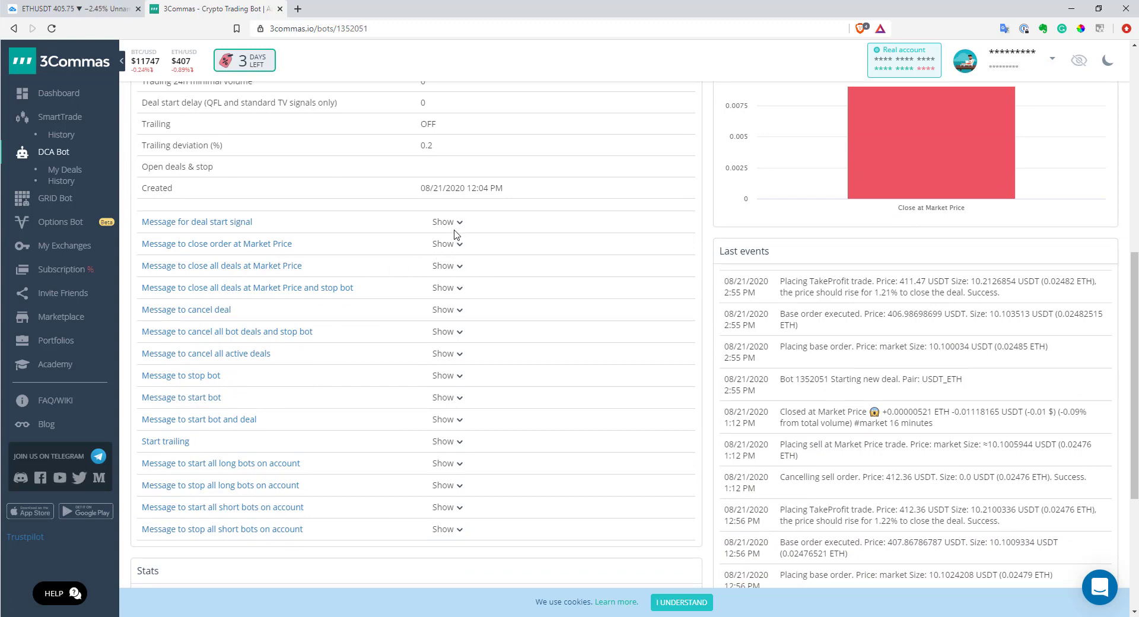
mouse_move(464, 233)
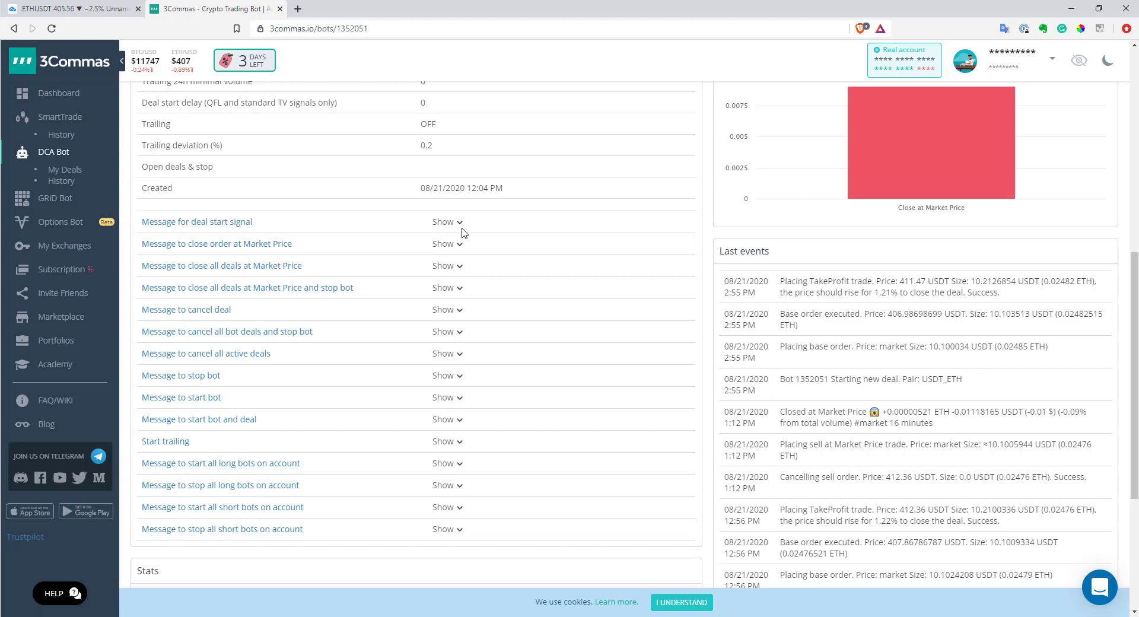
mouse_move(458, 222)
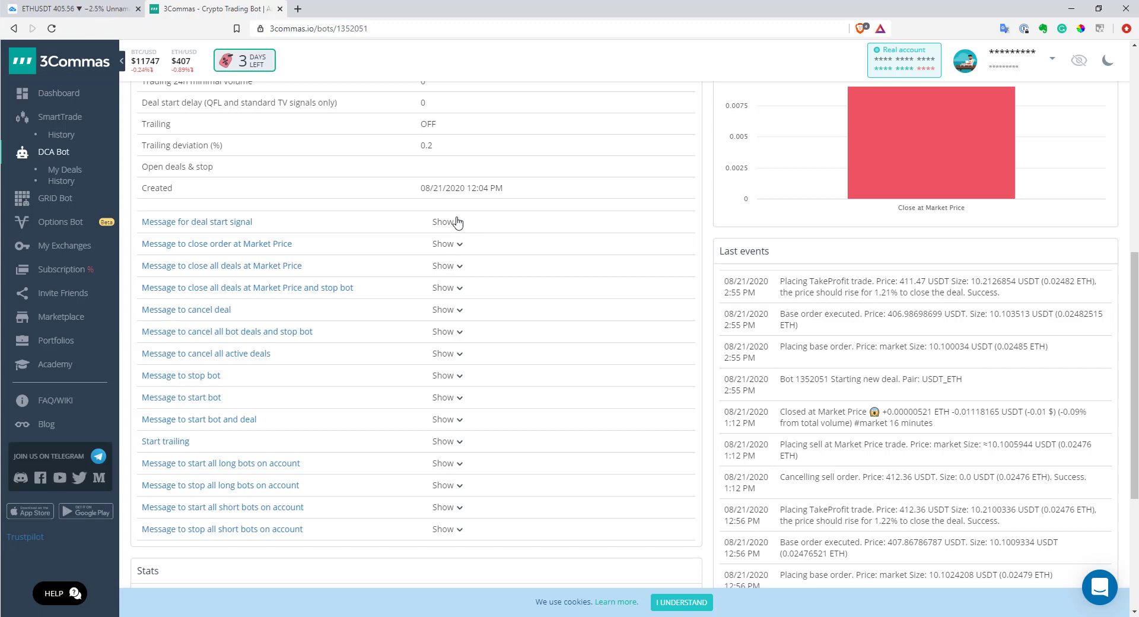
left_click(443, 222)
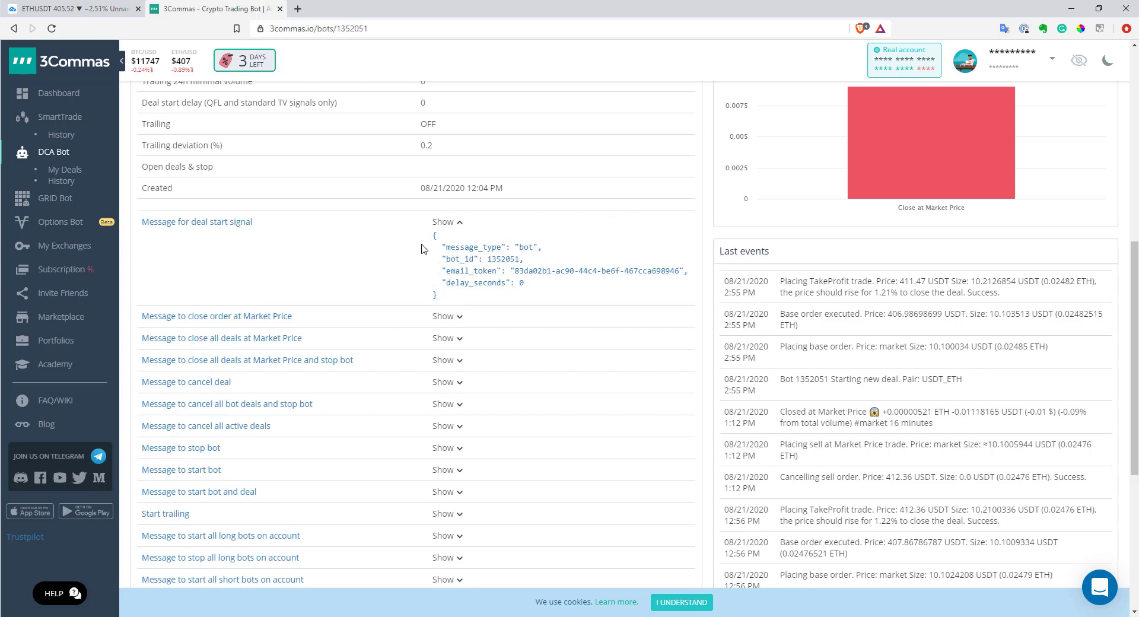
mouse_move(265, 229)
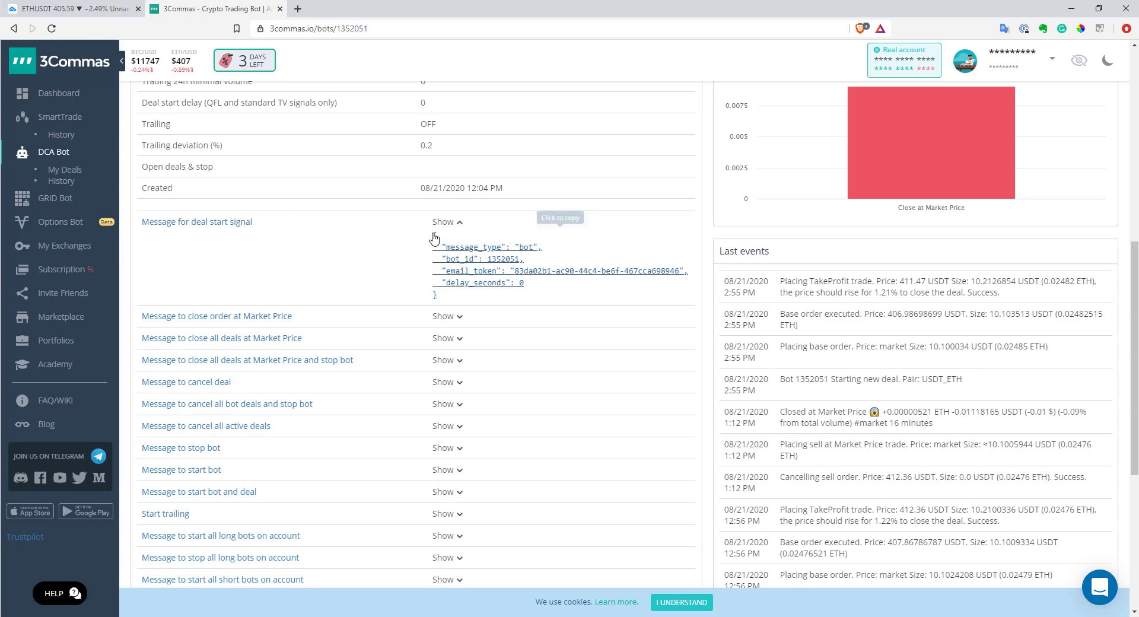
mouse_move(336, 325)
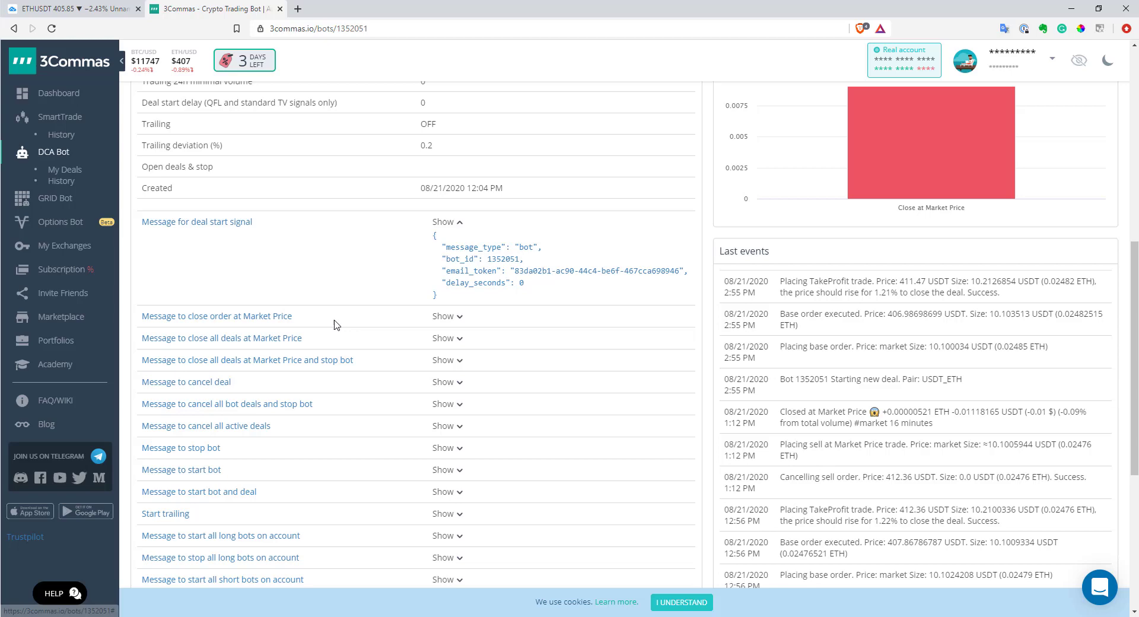
scroll("down", 3)
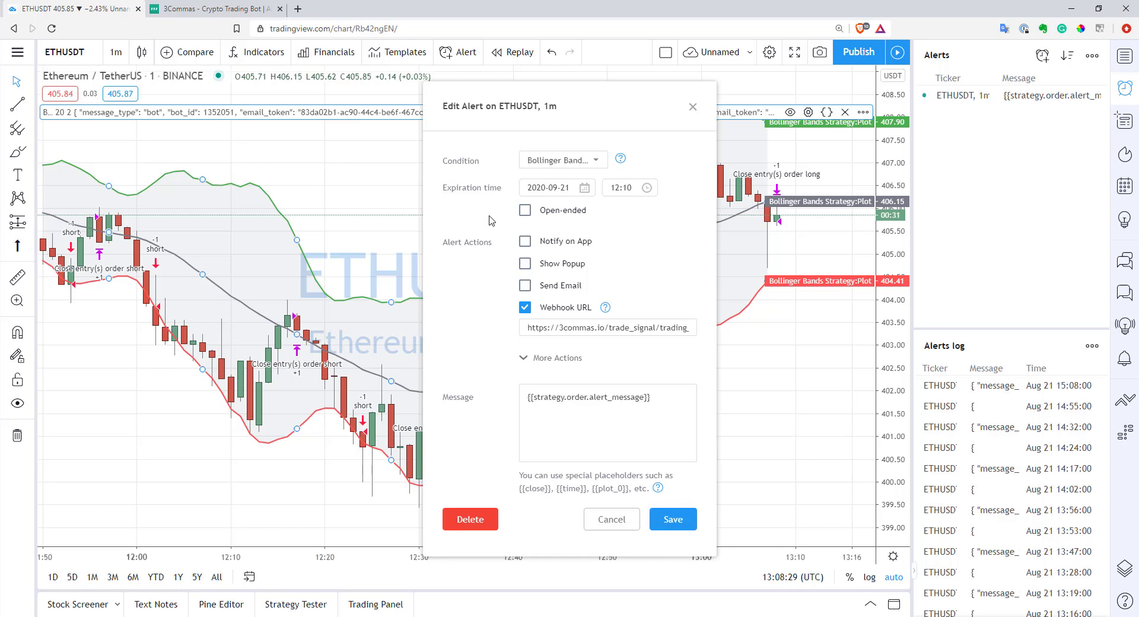
mouse_move(580, 143)
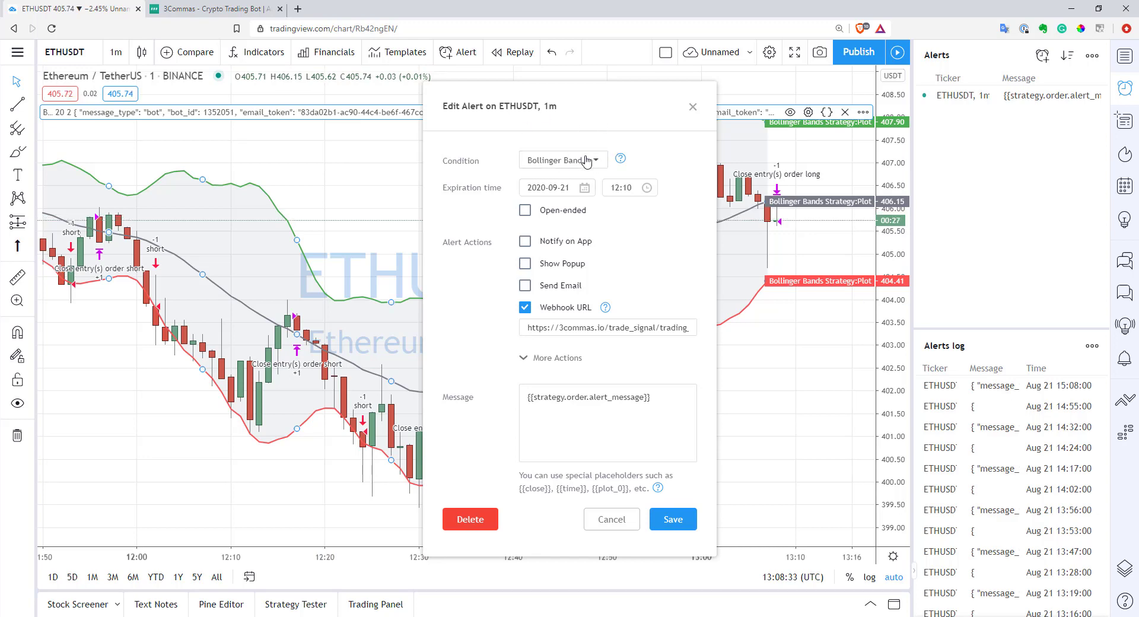
mouse_move(589, 160)
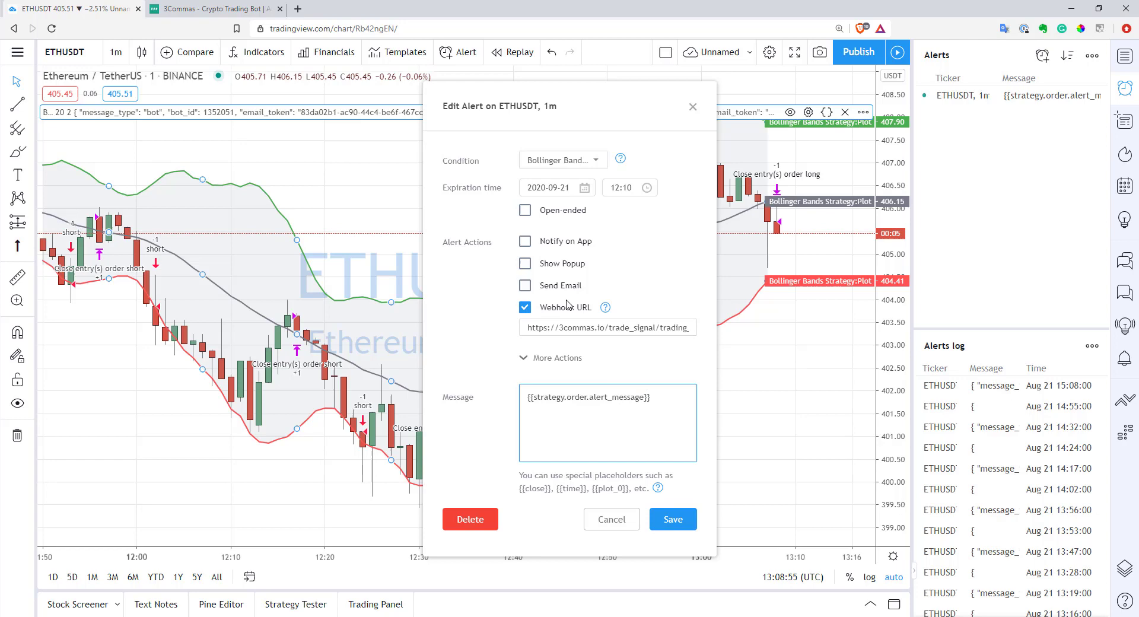
- Dismiss the ETHUSDT Edit Alert dialog after confirming the 3Commas webhook and {{strategy.order.alert_message}}
left_click(608, 327)
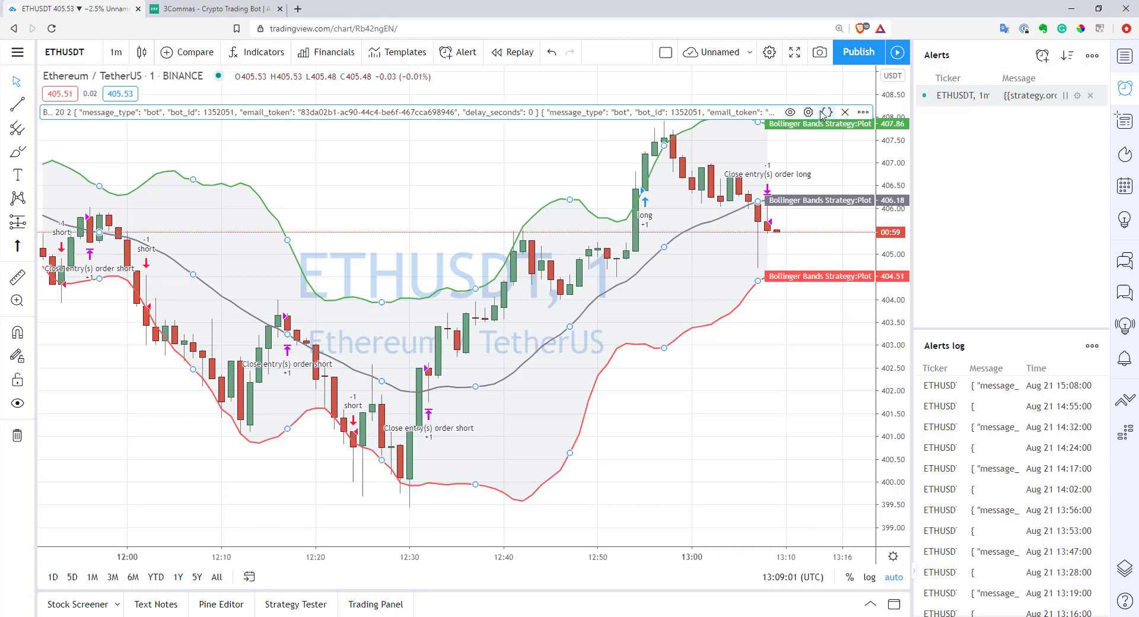
left_click(808, 111)
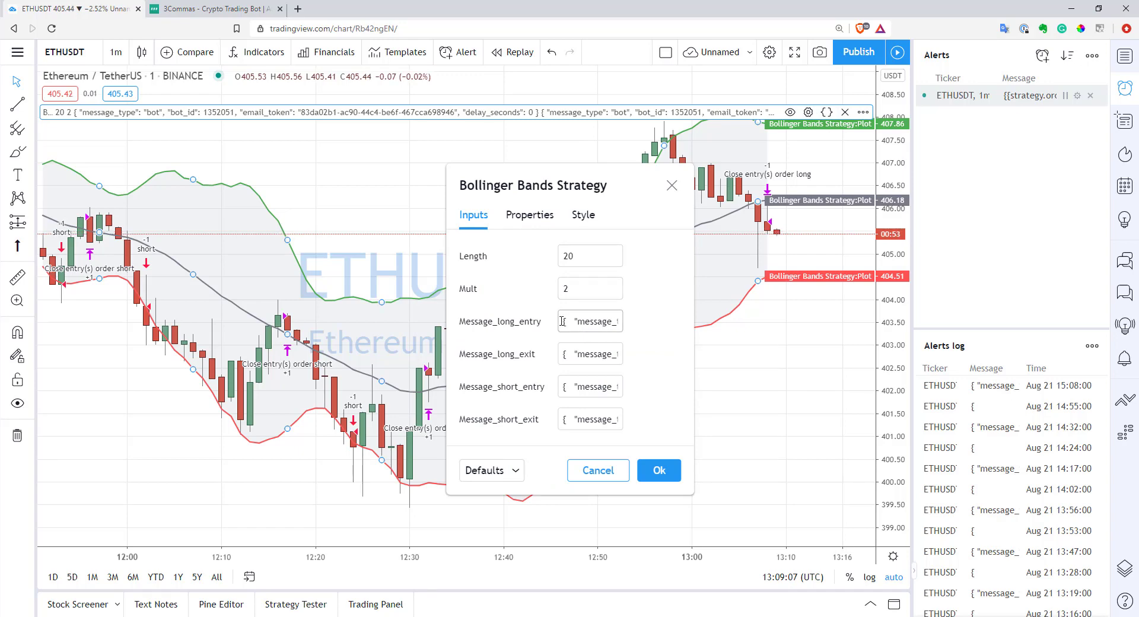
left_click(590, 321)
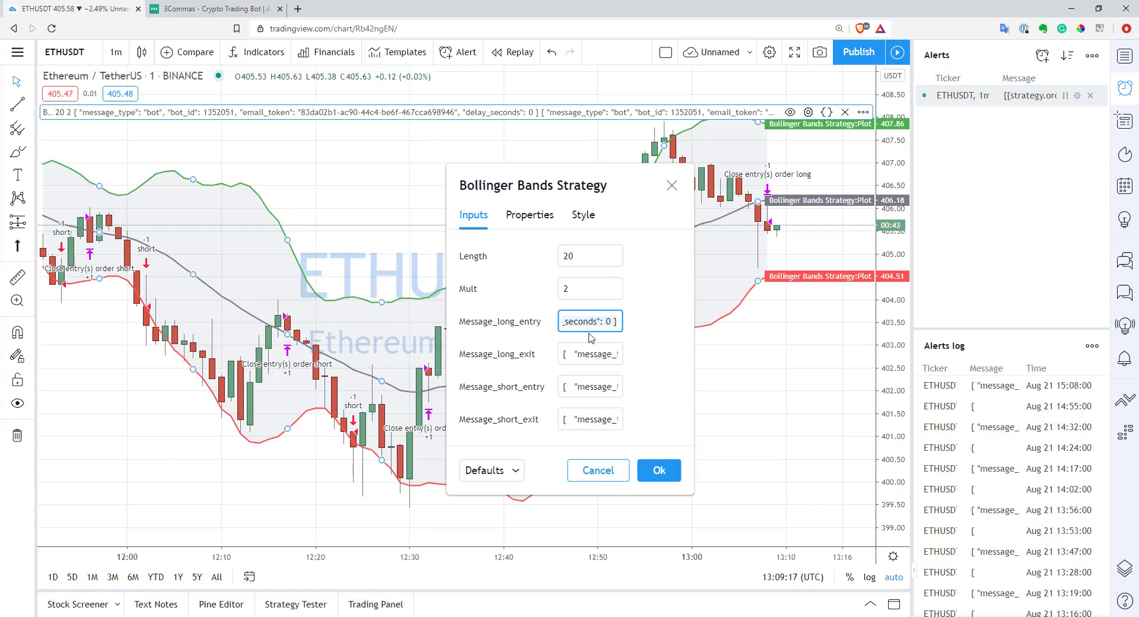
mouse_move(575, 437)
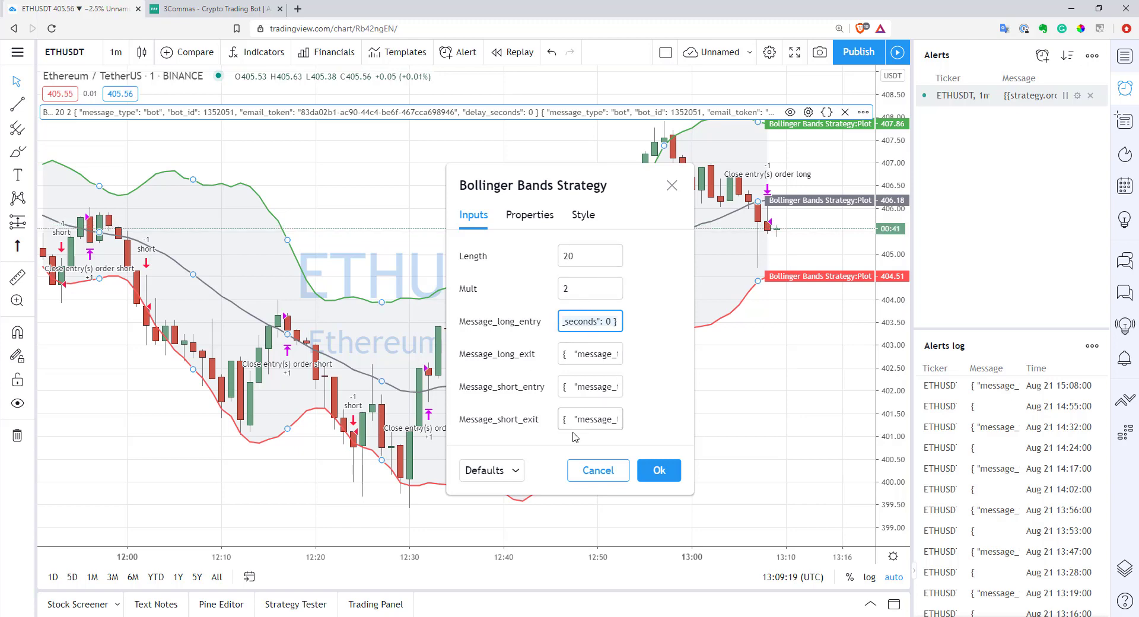
mouse_move(925, 115)
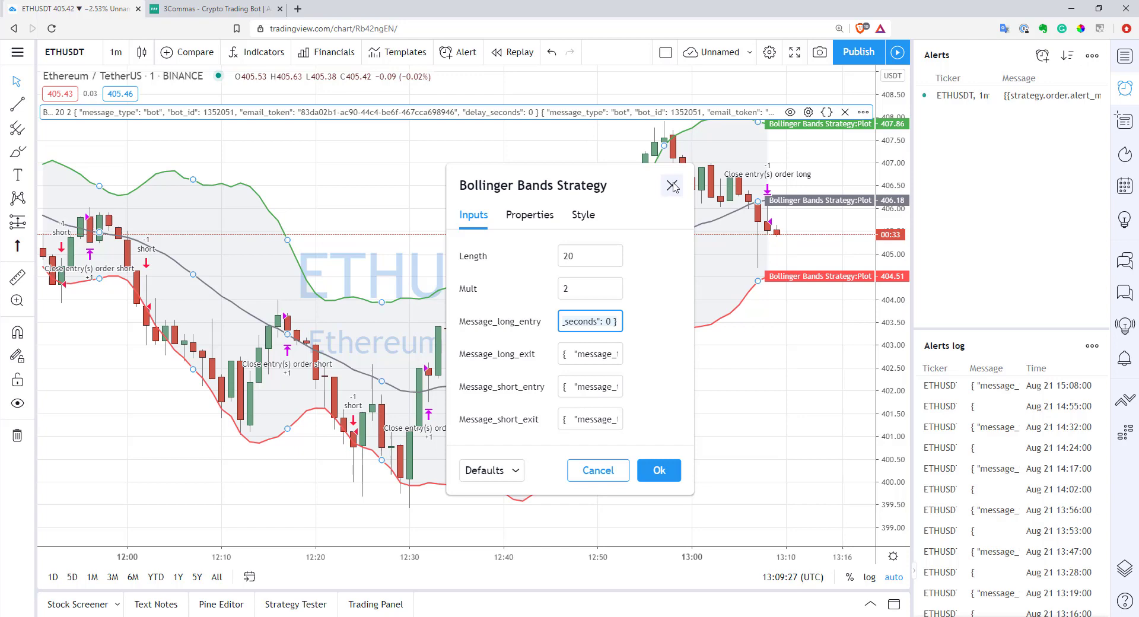
left_click(671, 187)
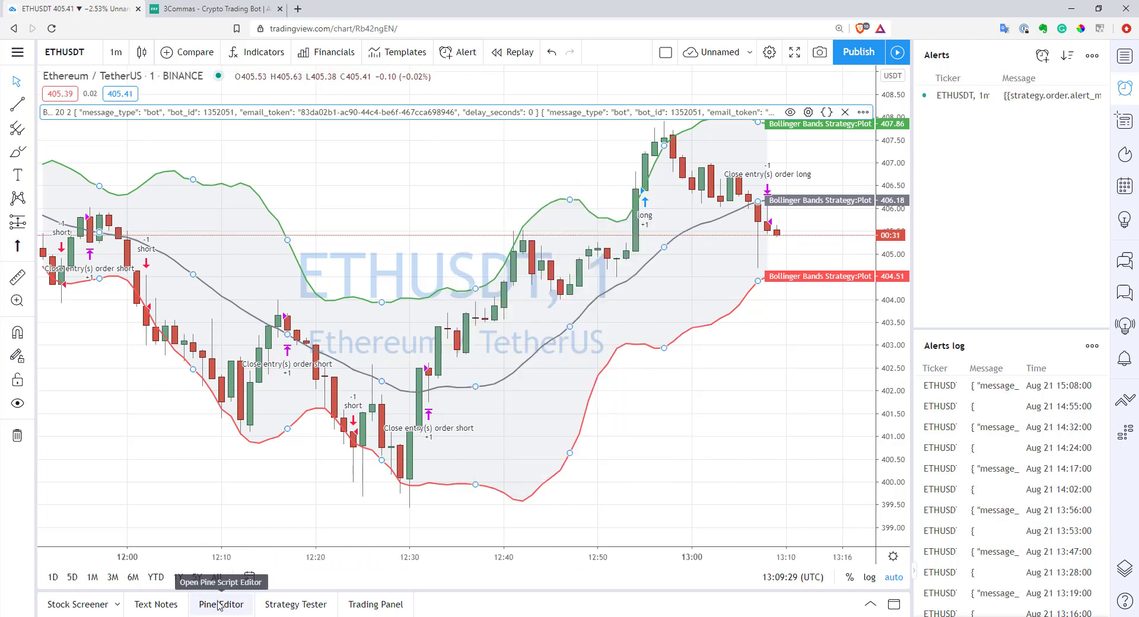
left_click(221, 604)
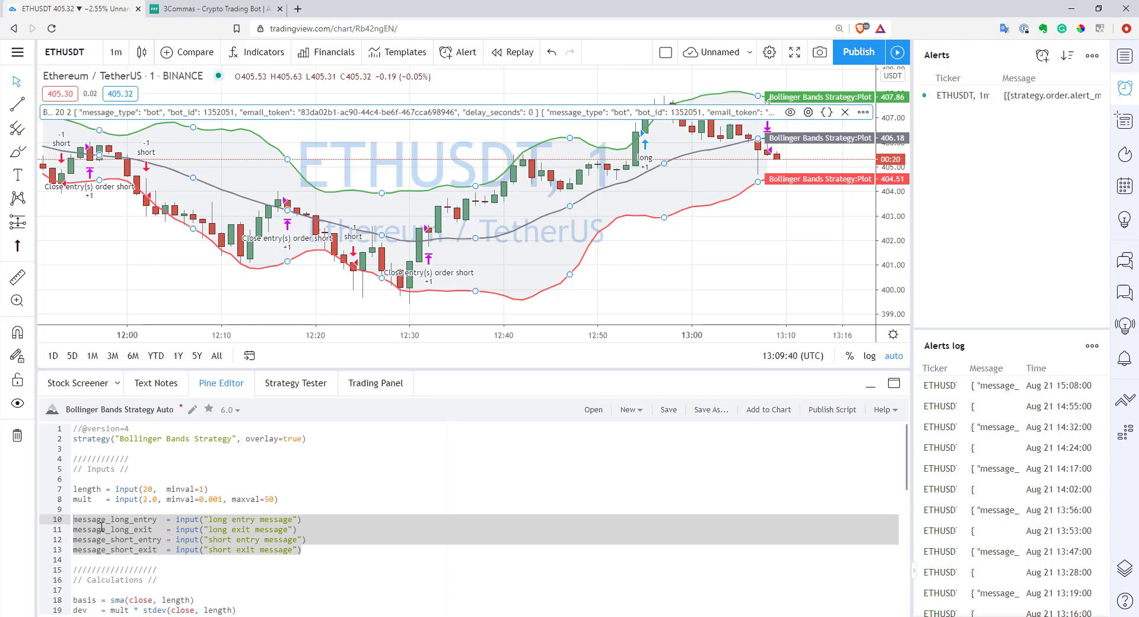
- Scroll the Pine script to the strategy.entry and strategy.close lines passing alert_message inputs
scroll("down", 3)
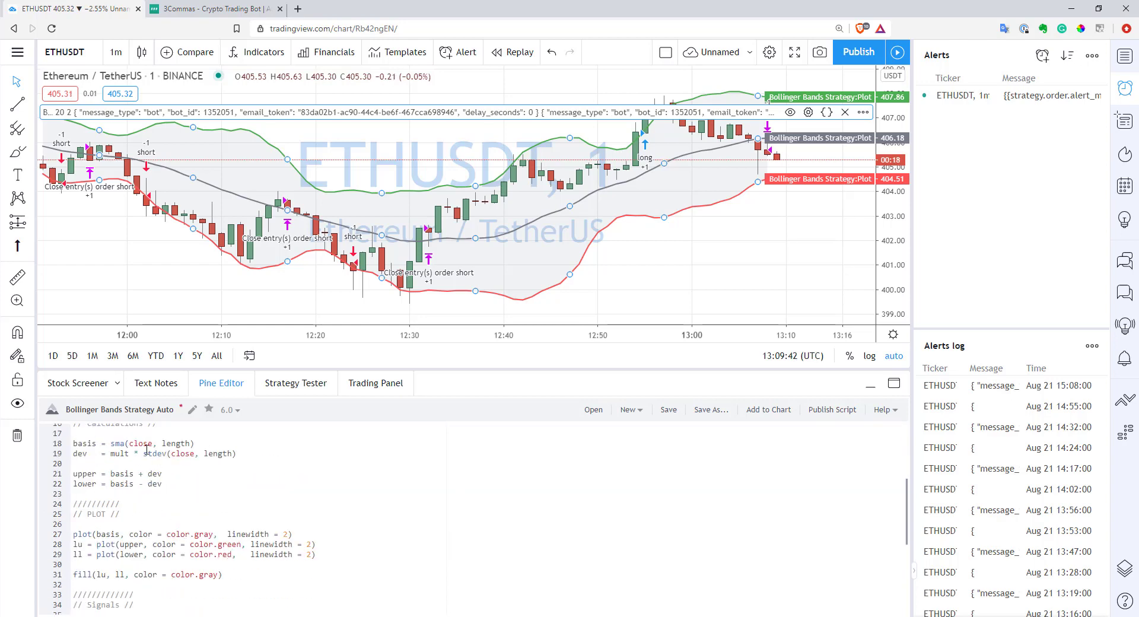
scroll("down", 3)
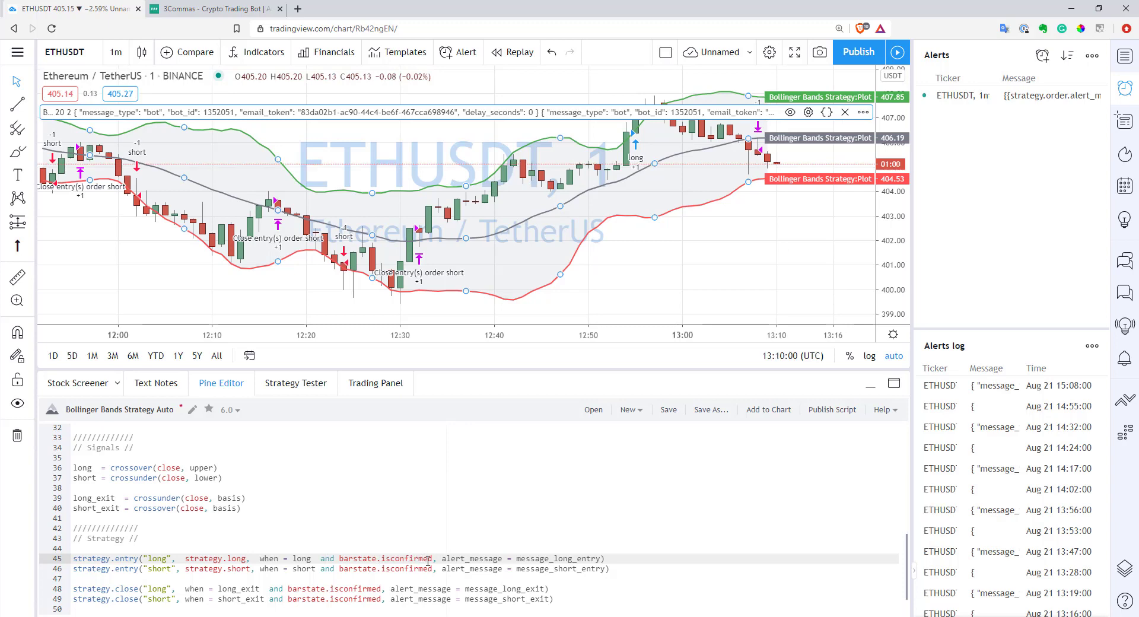
mouse_move(425, 557)
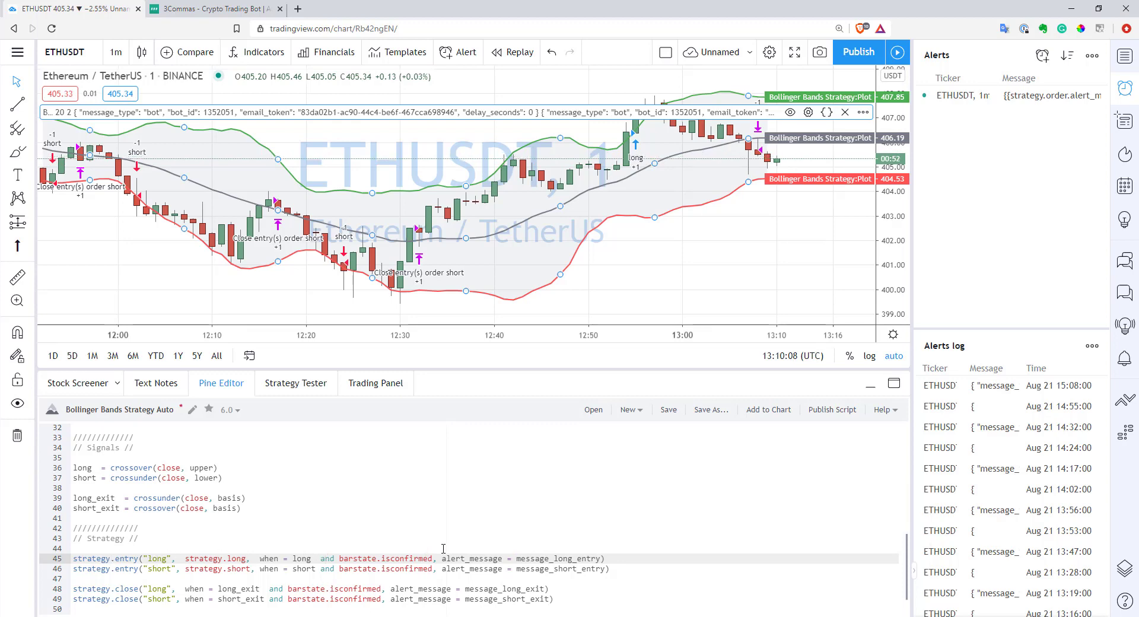
mouse_move(410, 558)
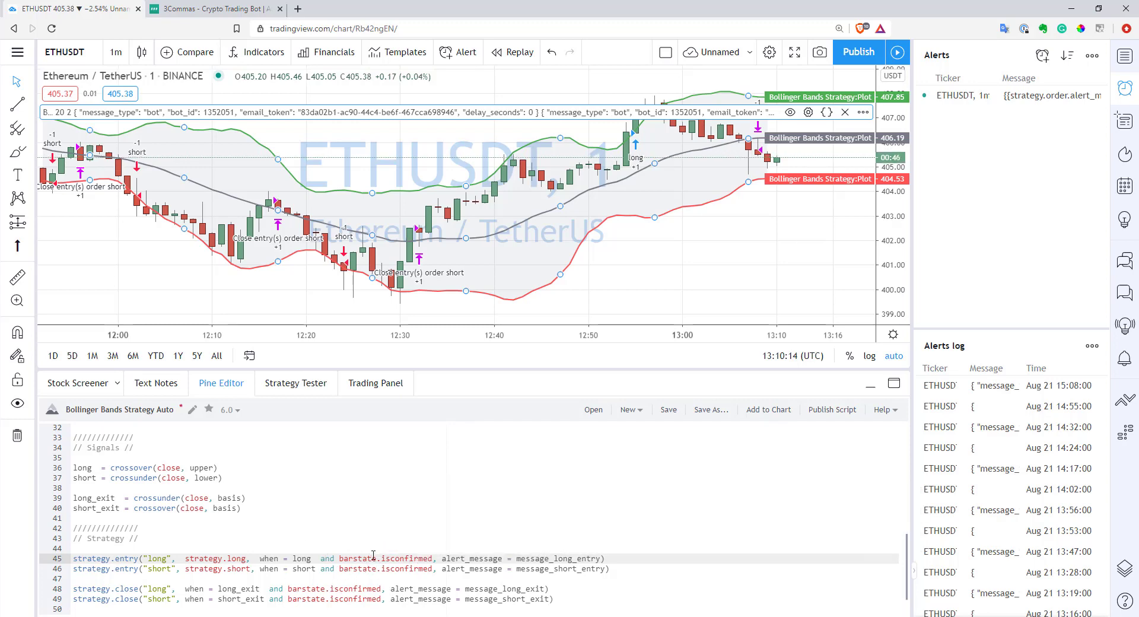
mouse_move(393, 558)
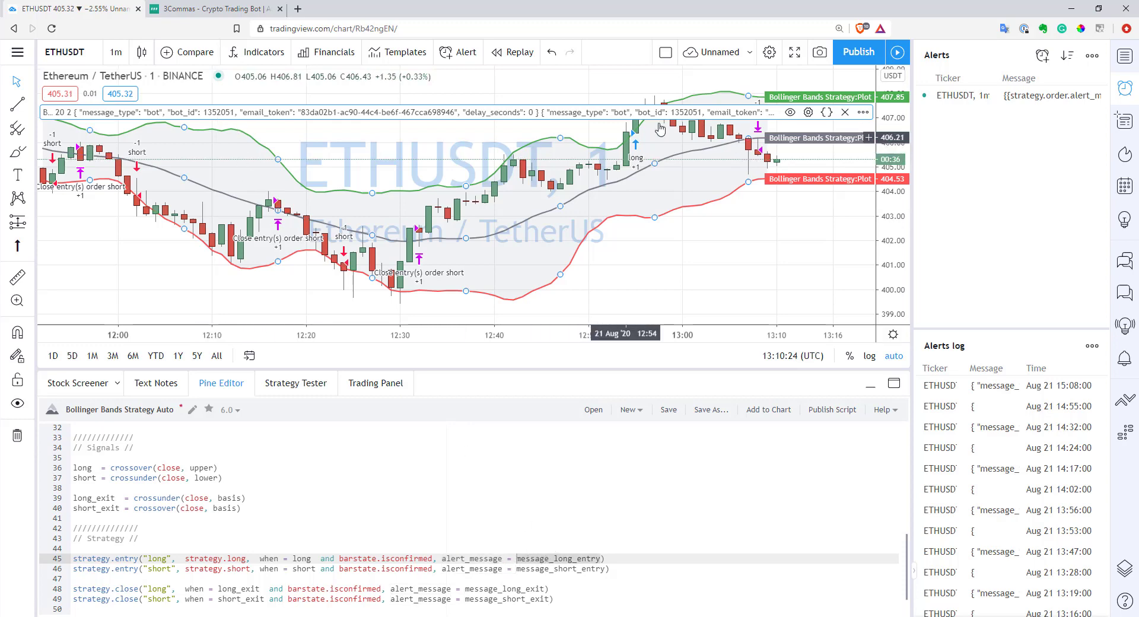
left_click(809, 112)
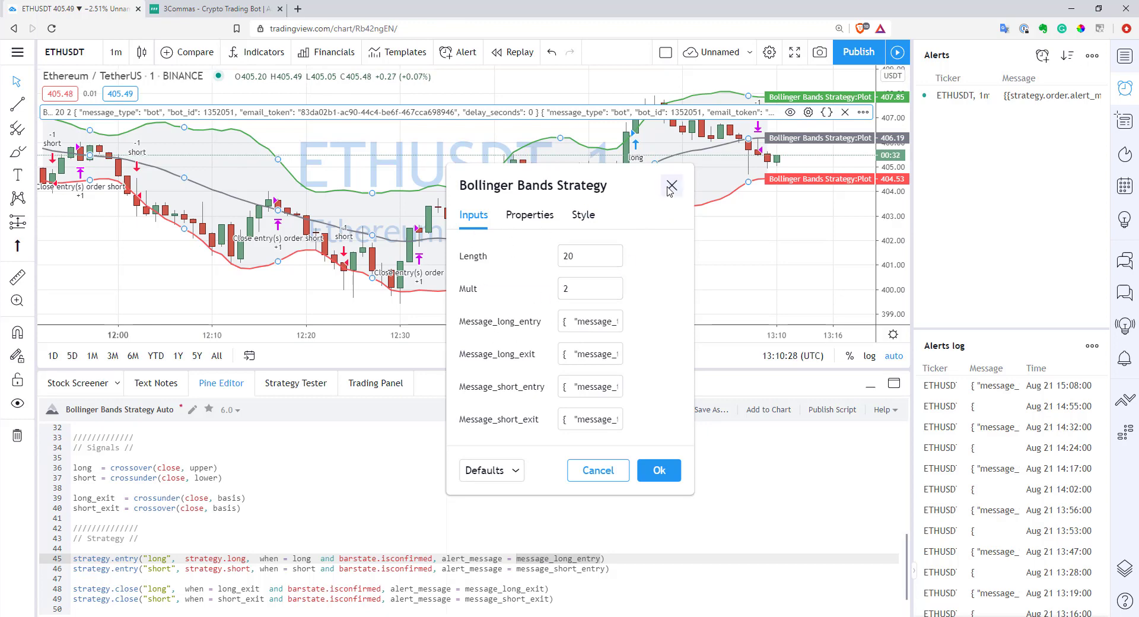
left_click(669, 187)
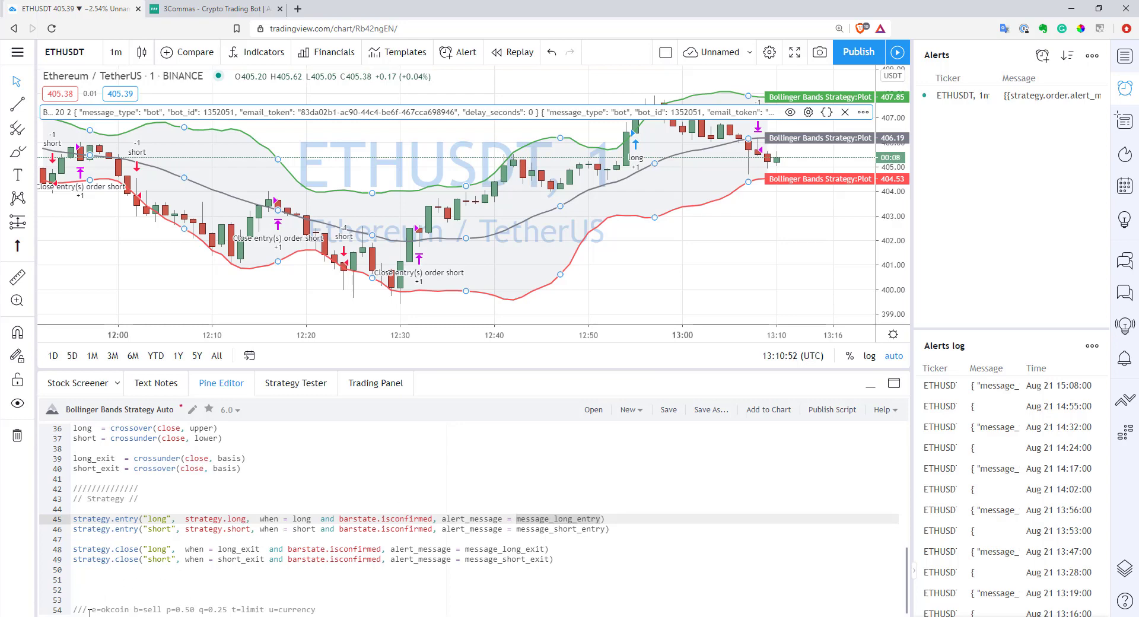
scroll("down", 3)
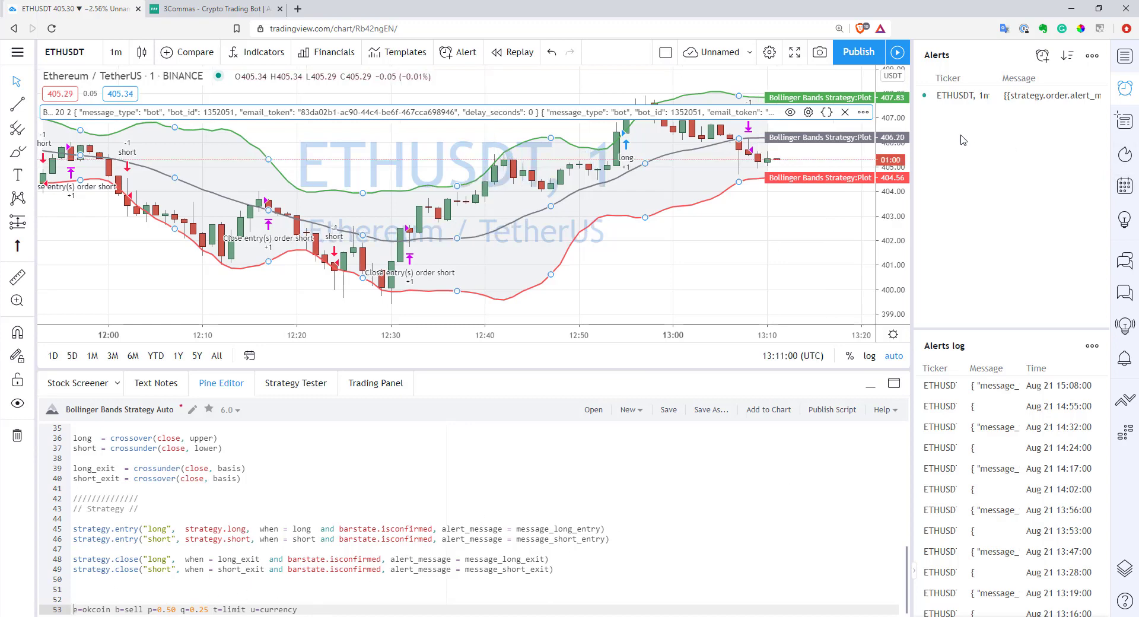
mouse_move(501, 112)
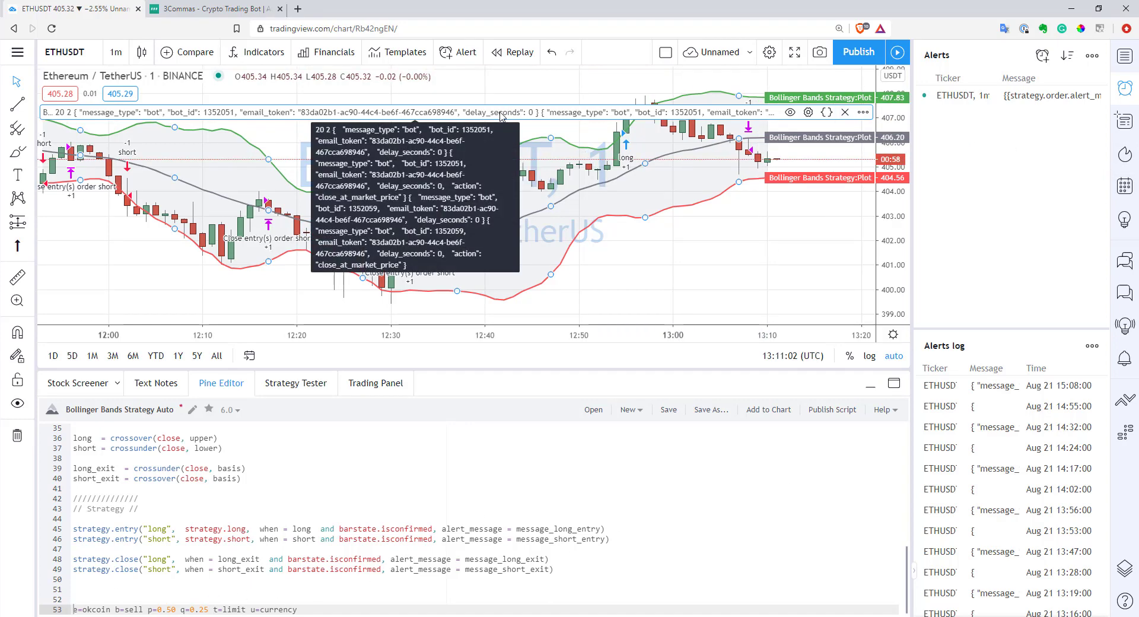